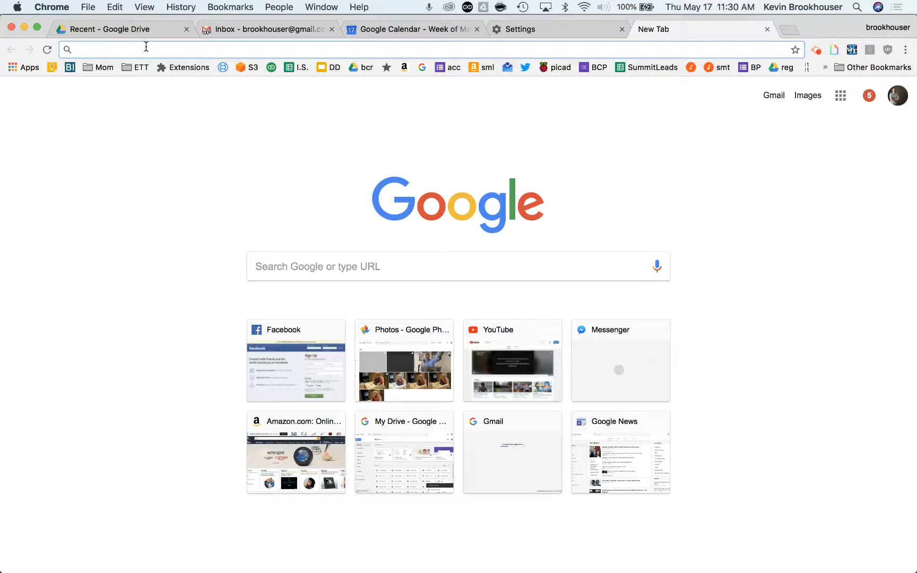
Step: Go to youtube.com in the new Chrome tab
left_click(117, 49)
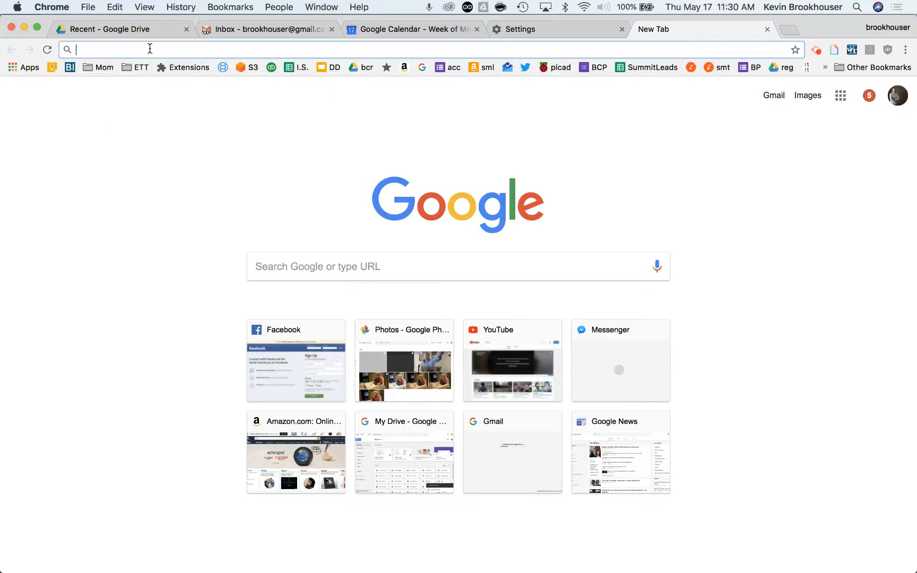
type("youtube.com")
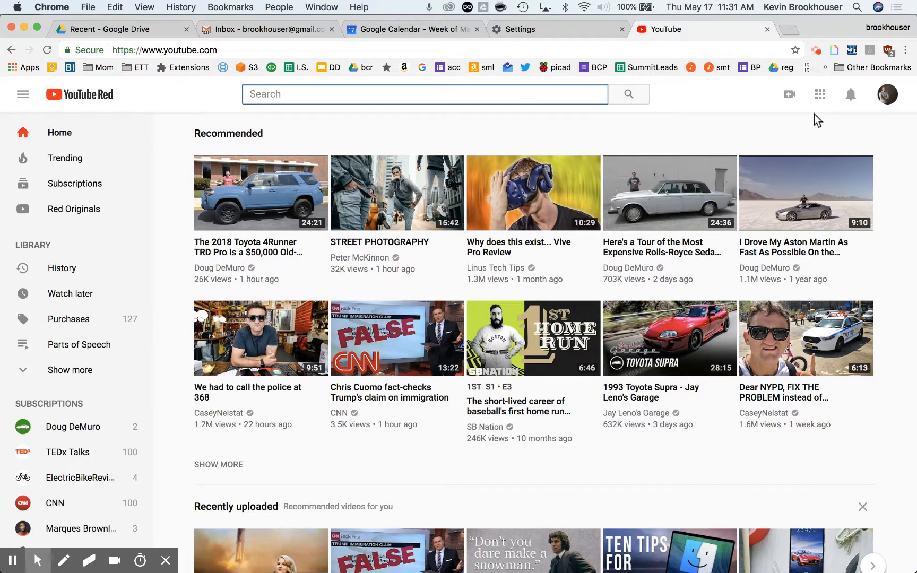
Step: Go to My channel from the avatar menu and scroll the playlists down to Hamlet
left_click(887, 94)
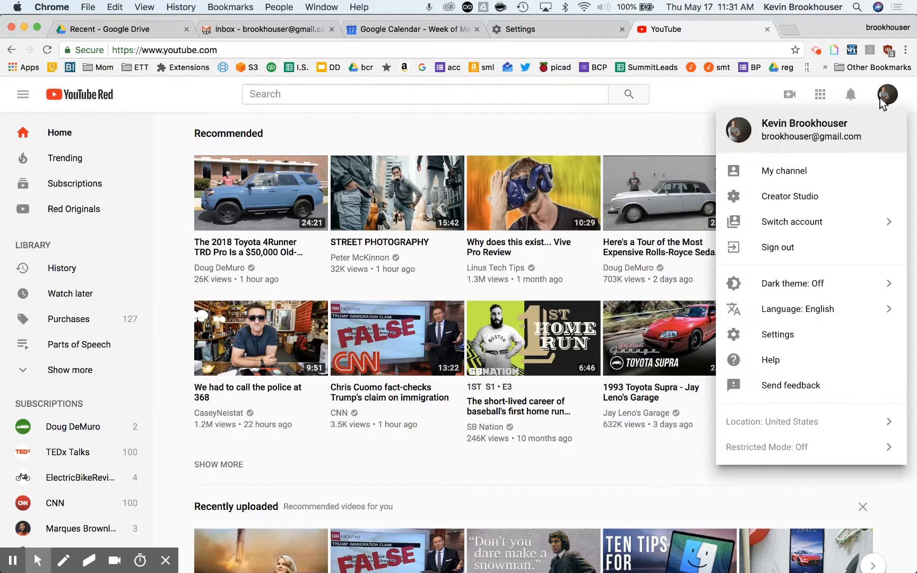
left_click(784, 171)
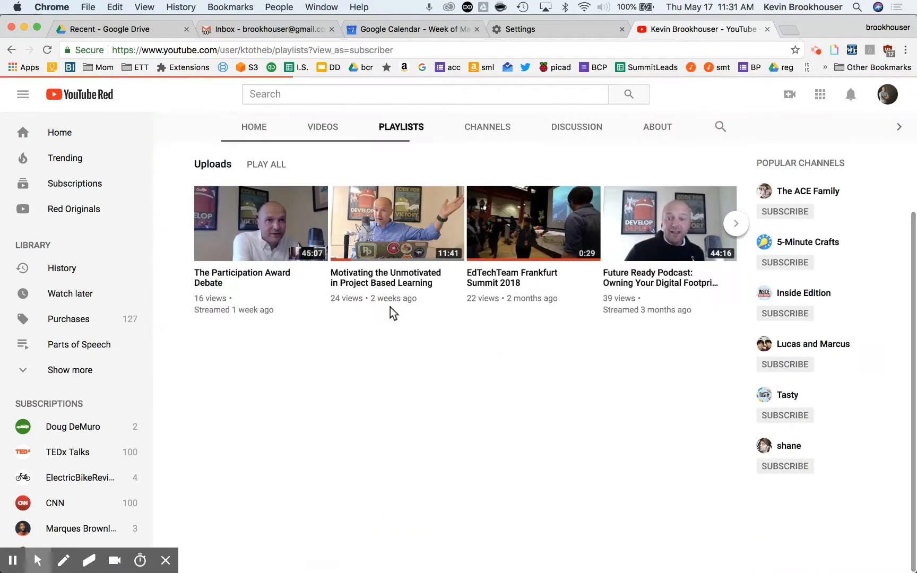
scroll("down", 3)
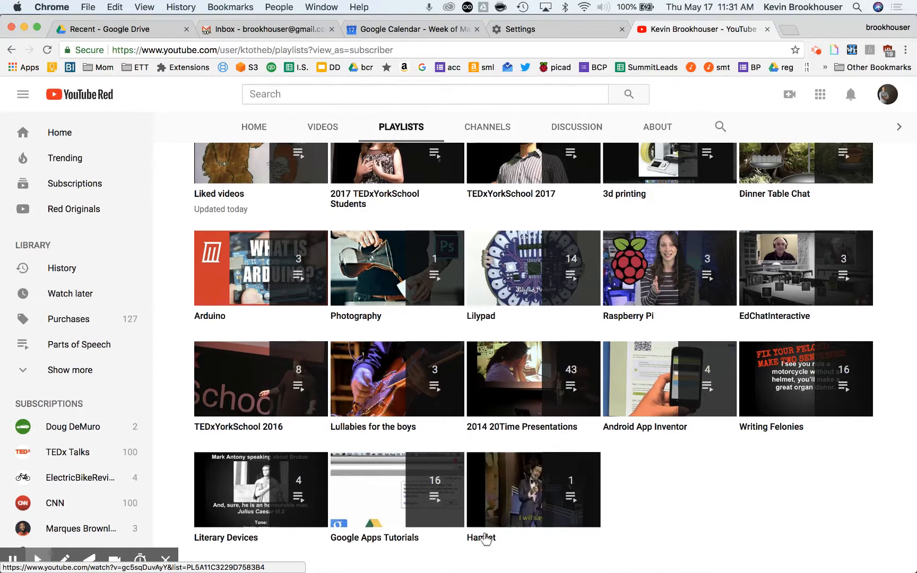
left_click(533, 489)
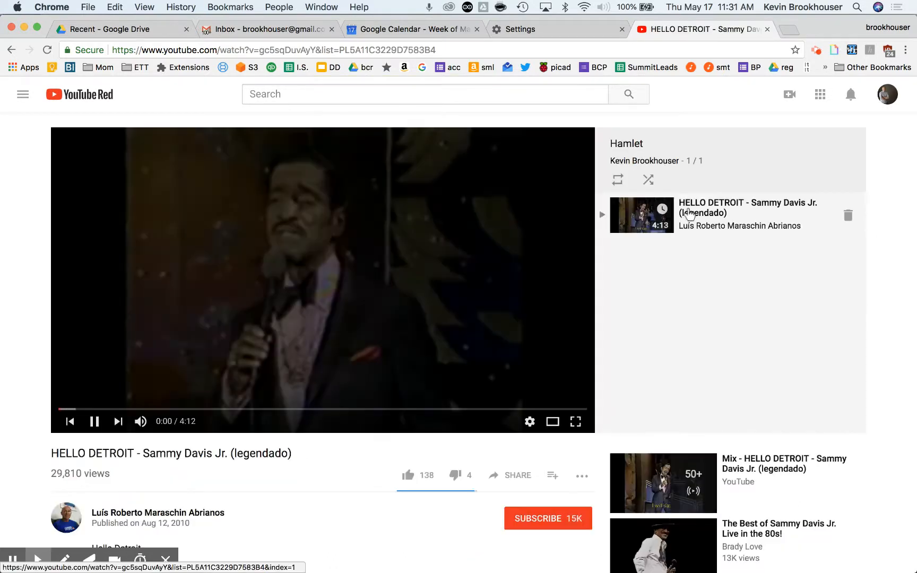
left_click(93, 421)
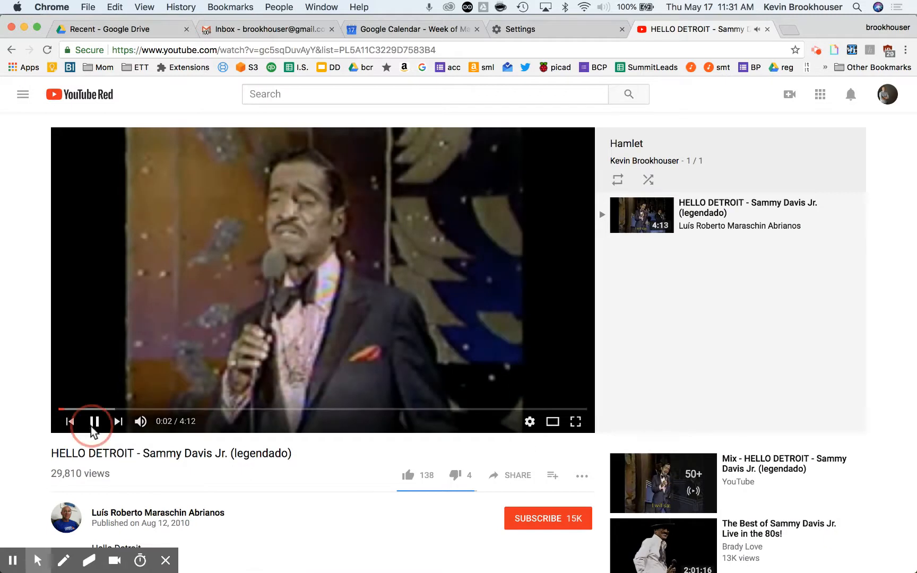
left_click(93, 421)
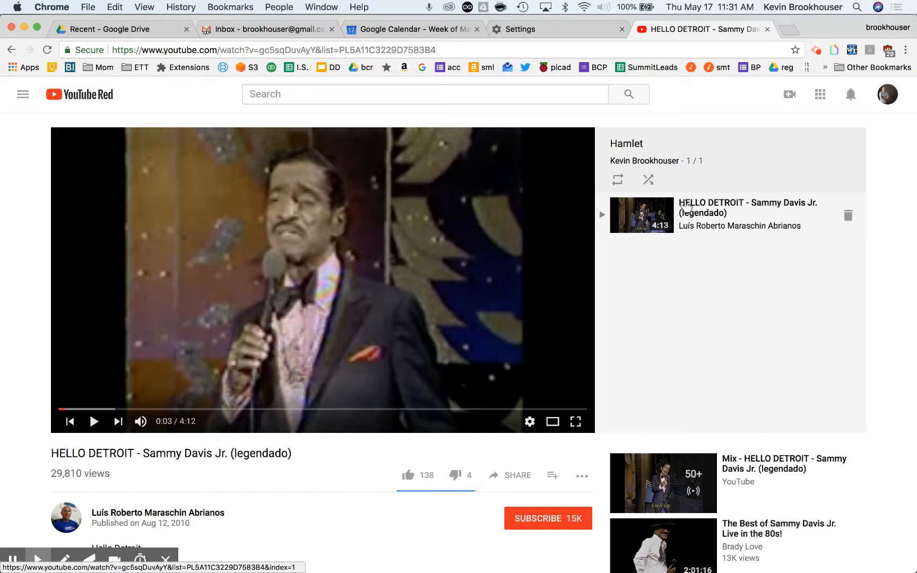
scroll("down", 3)
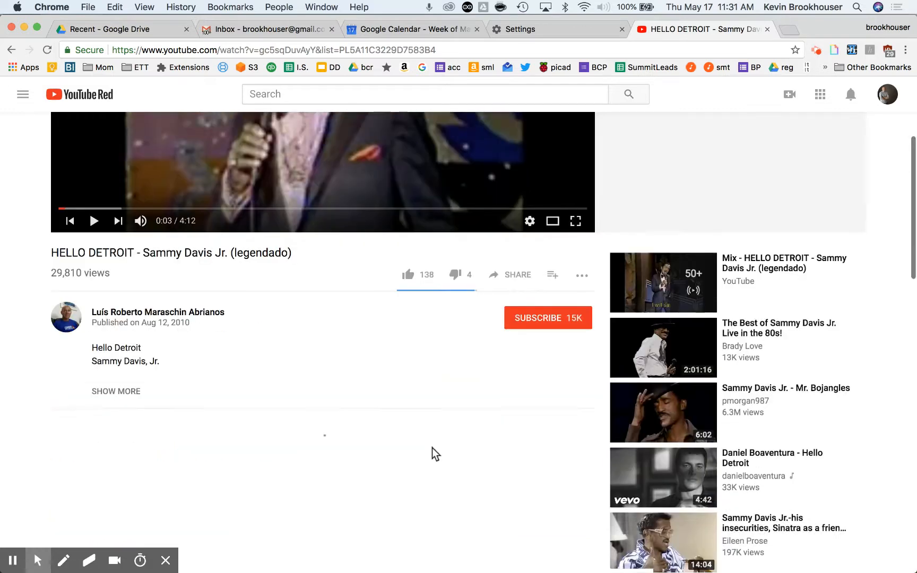
scroll("down", 3)
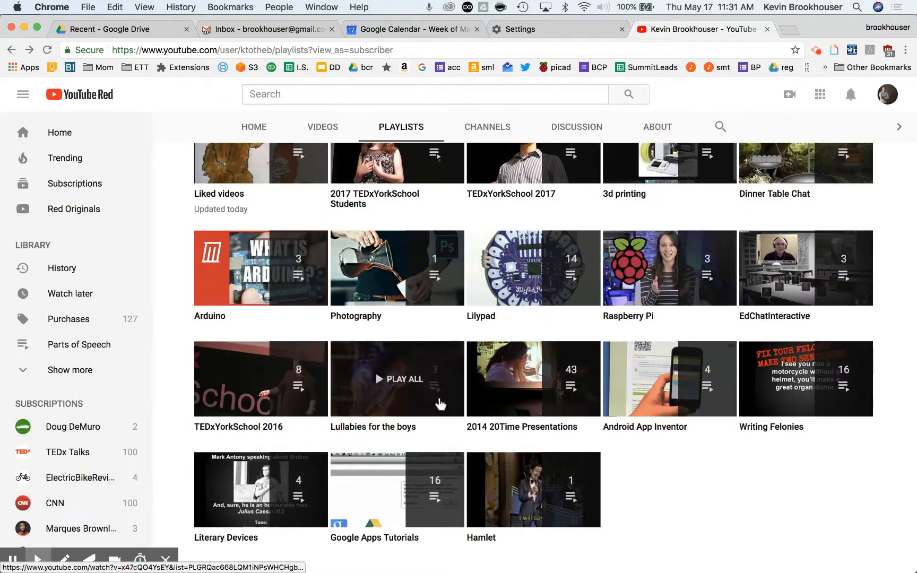
mouse_move(481, 541)
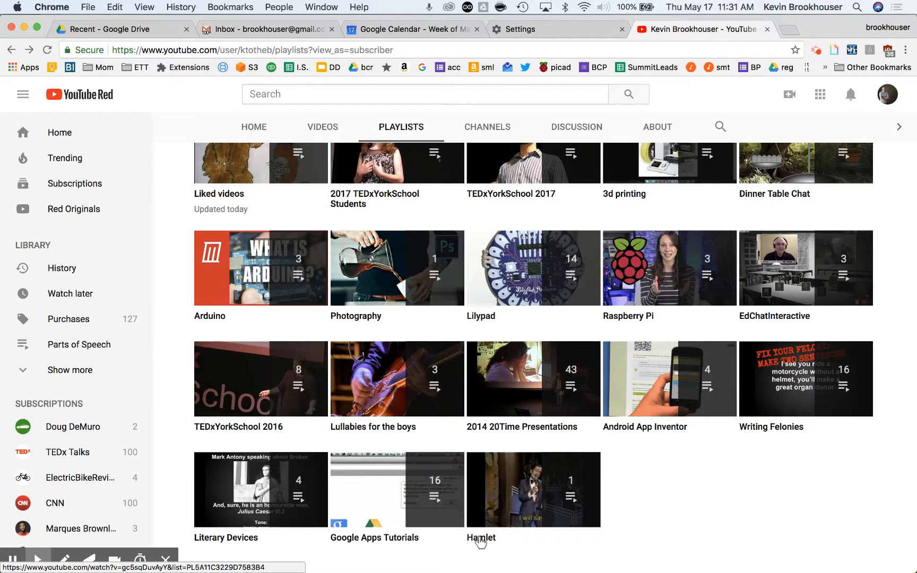
Step: Open the Hamlet playlist and its overview page showing its one video
left_click(533, 490)
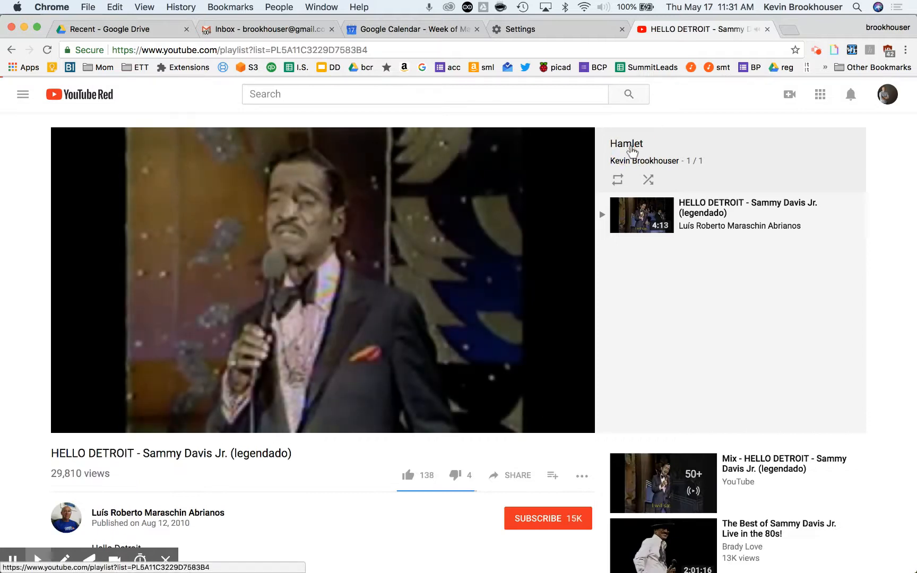
left_click(626, 143)
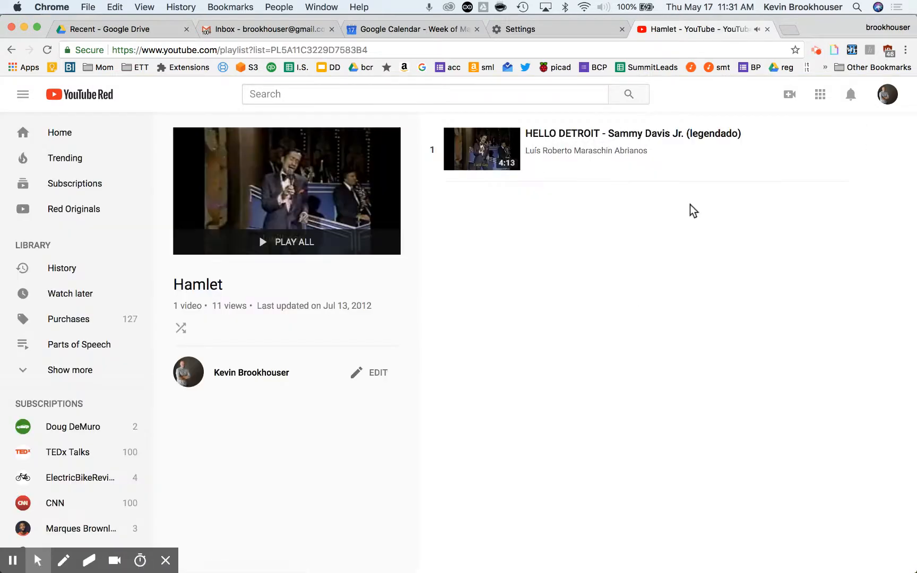
mouse_move(557, 258)
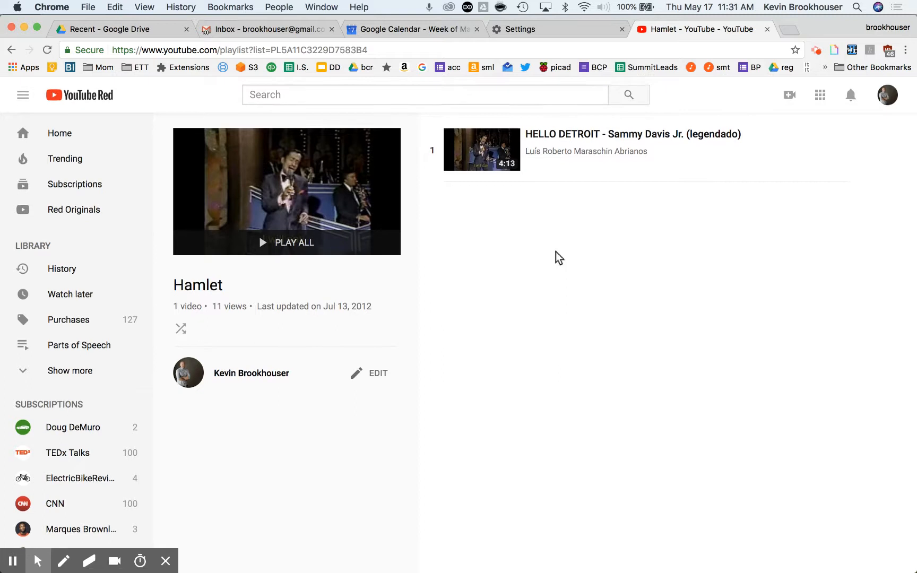
mouse_move(379, 373)
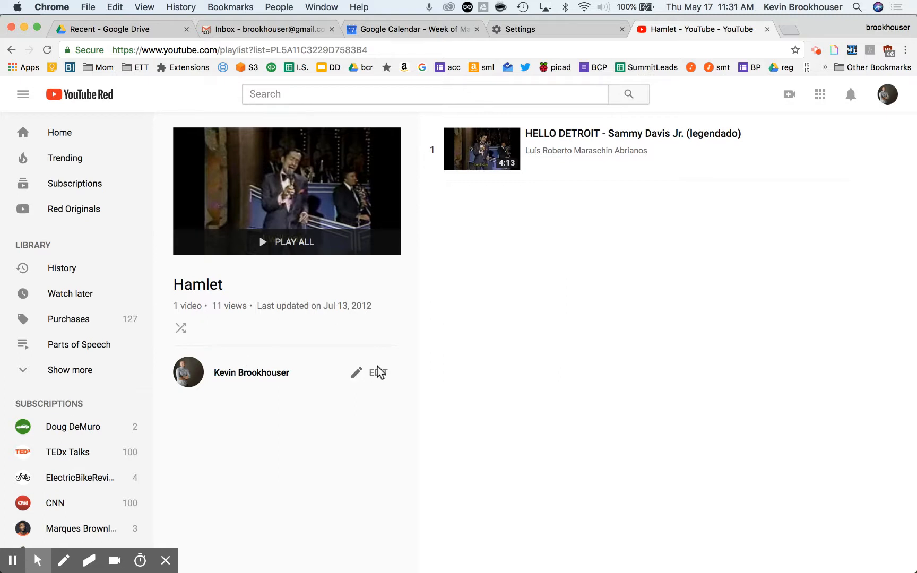
left_click(378, 373)
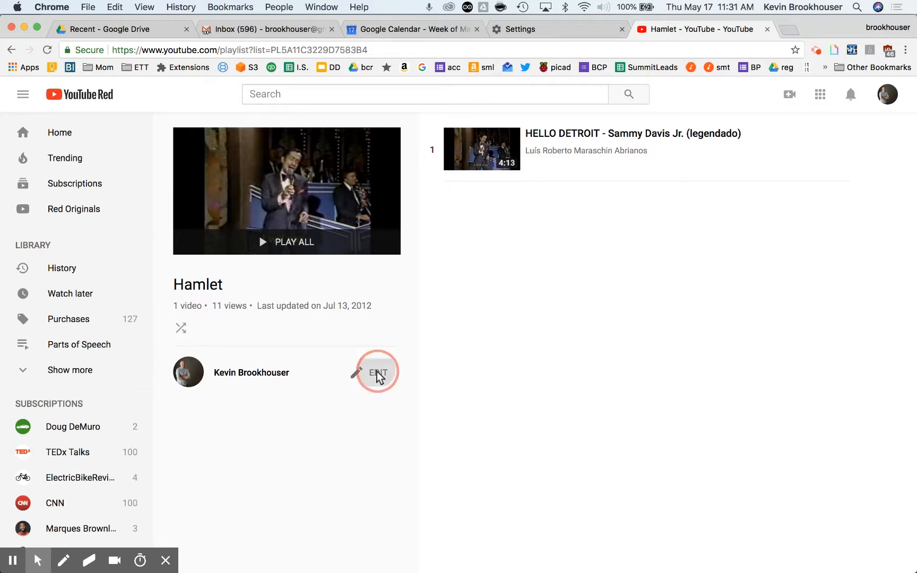
Step: Delete the Hamlet playlist via EDIT, More actions, Delete playlist, and confirm
left_click(377, 373)
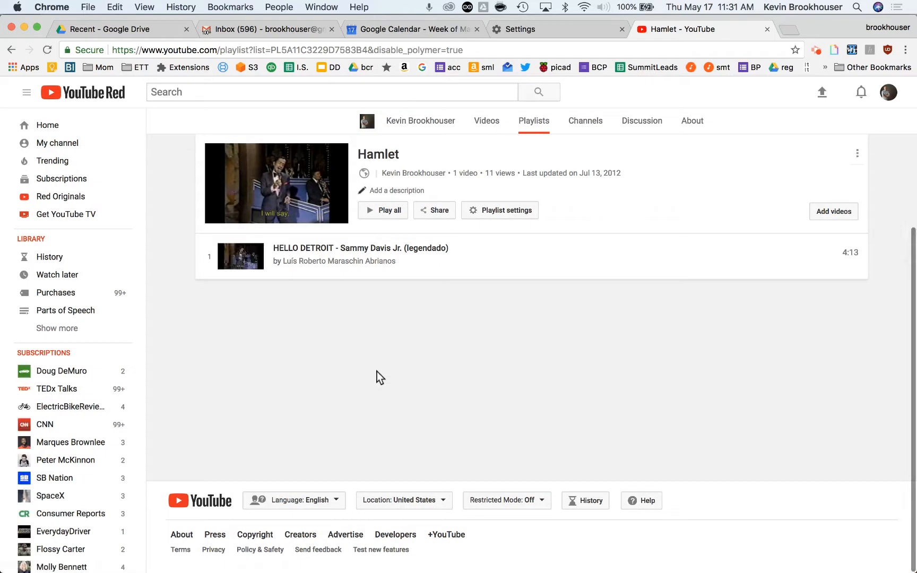
mouse_move(498, 206)
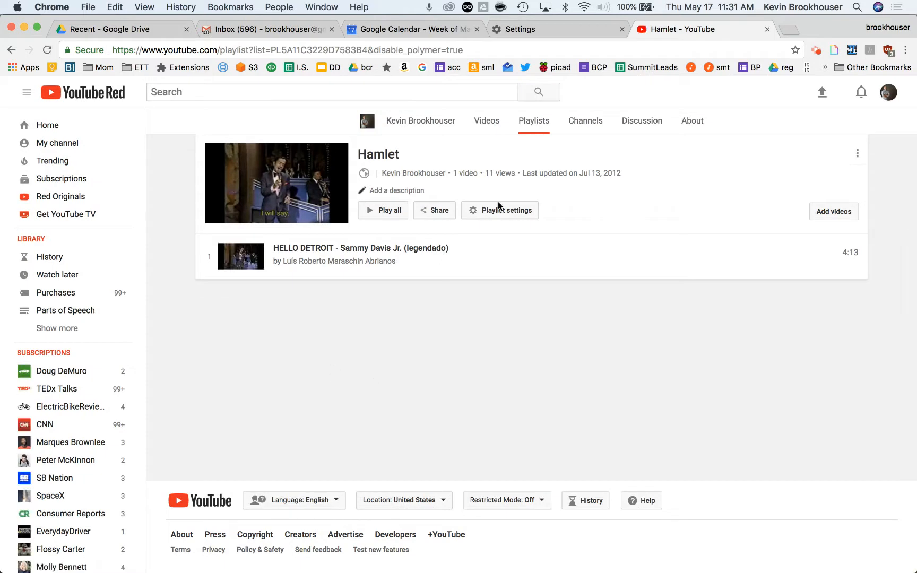
mouse_move(857, 157)
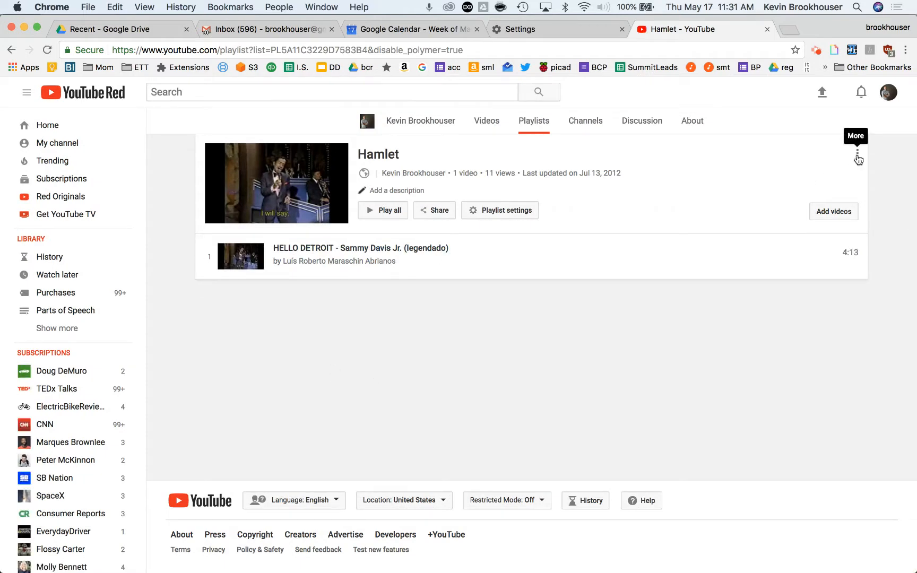
left_click(858, 154)
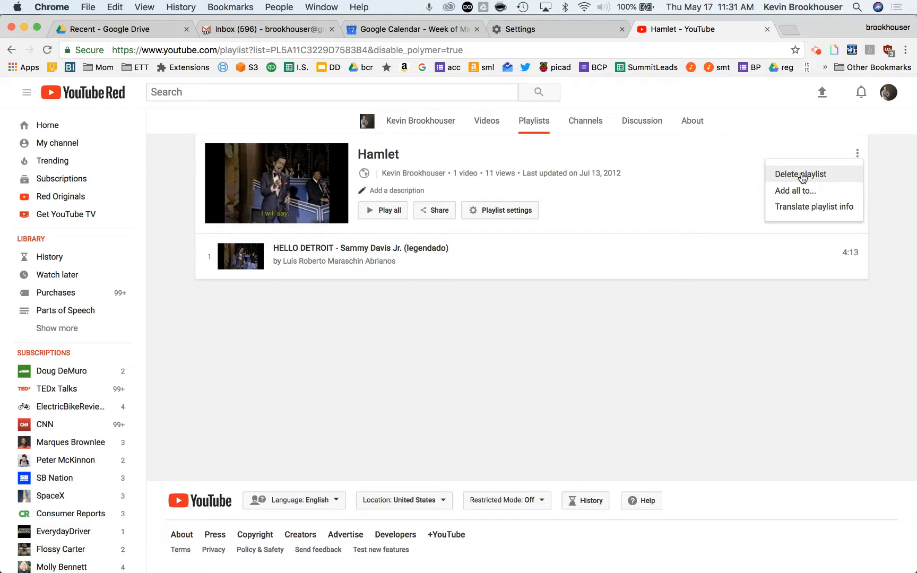
left_click(800, 174)
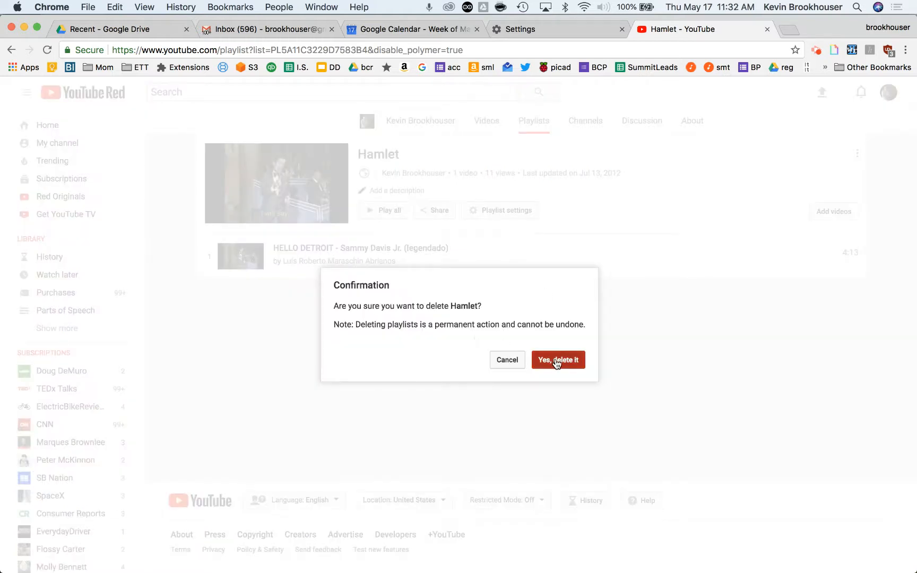
left_click(557, 360)
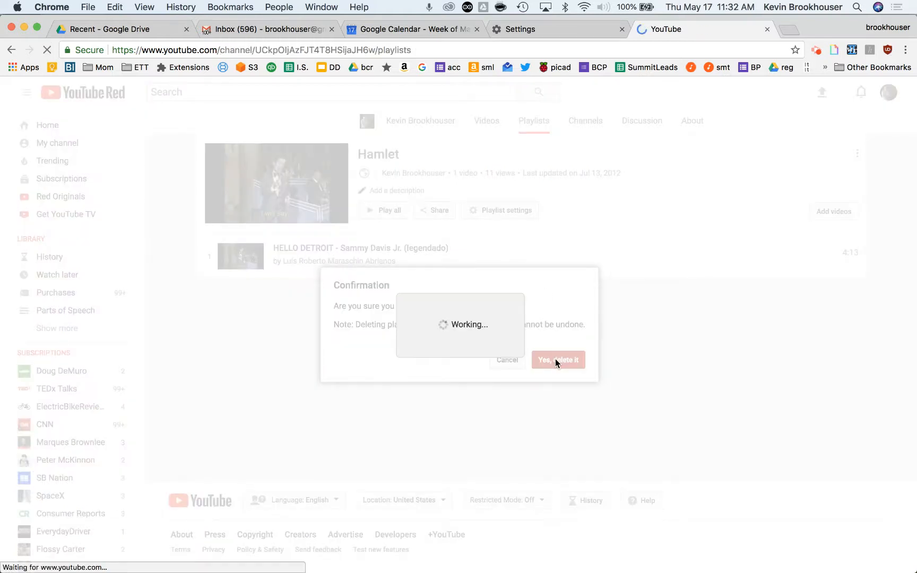
left_click(557, 359)
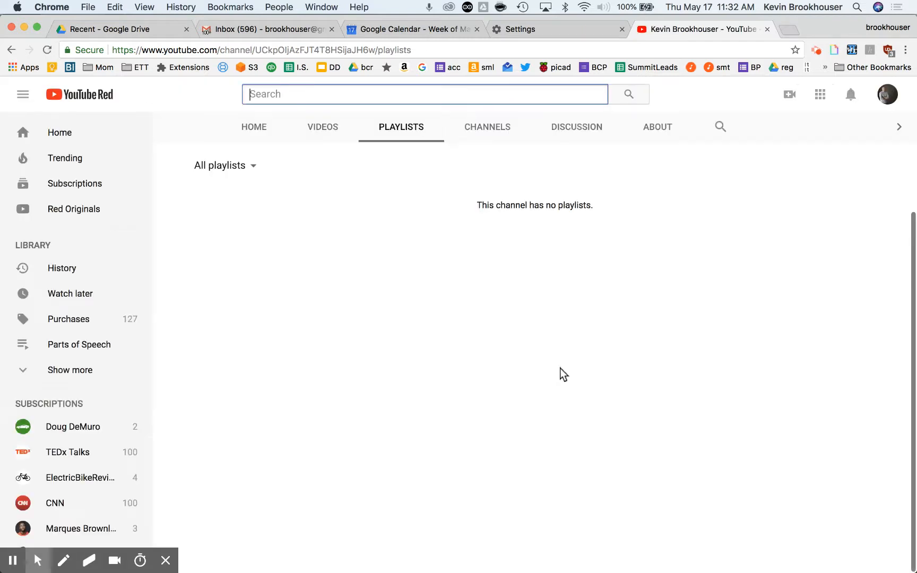
mouse_move(357, 401)
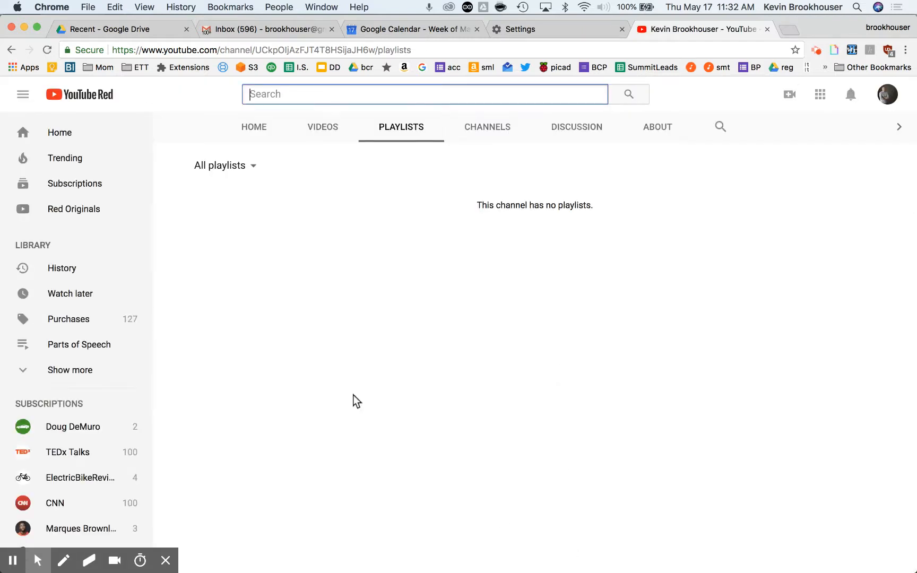
mouse_move(252, 195)
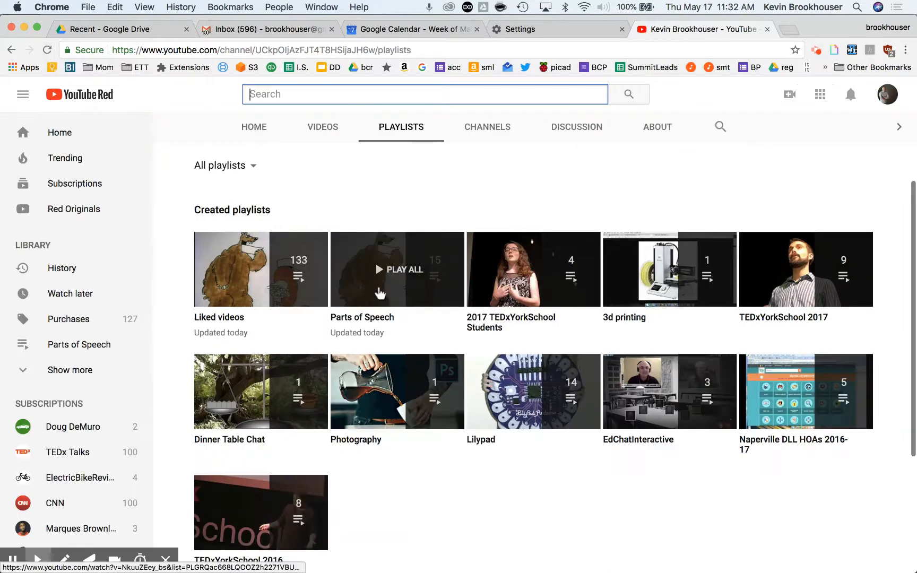
scroll("down", 3)
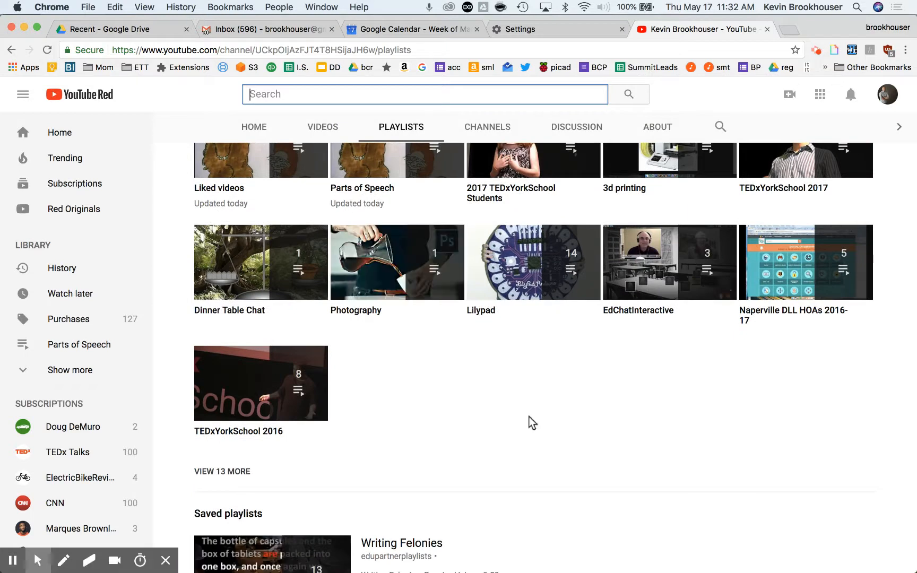
scroll("down", 3)
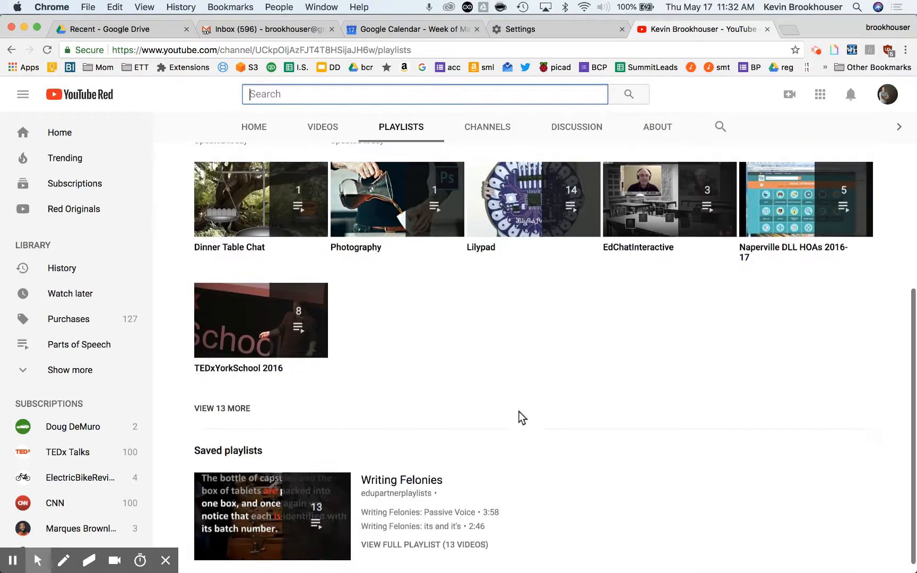
scroll("up", 3)
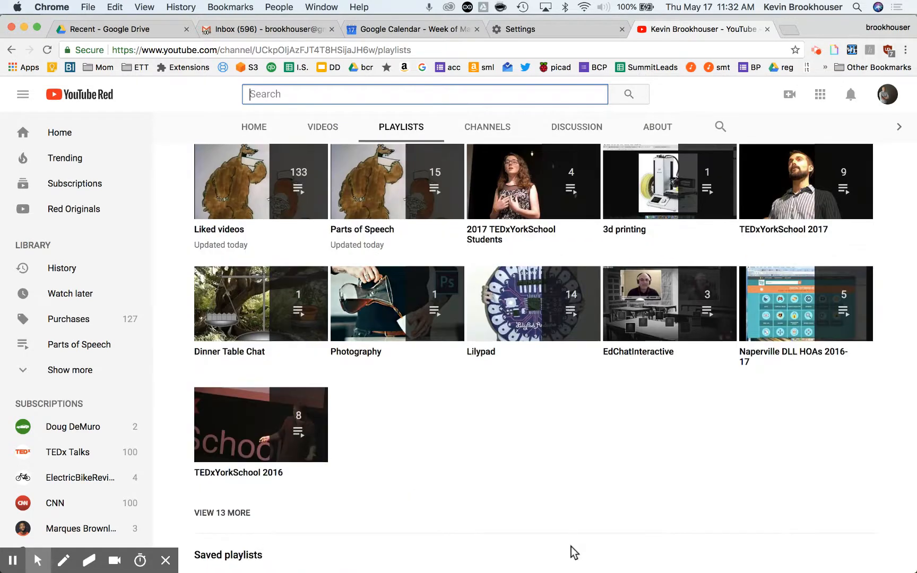
mouse_move(578, 506)
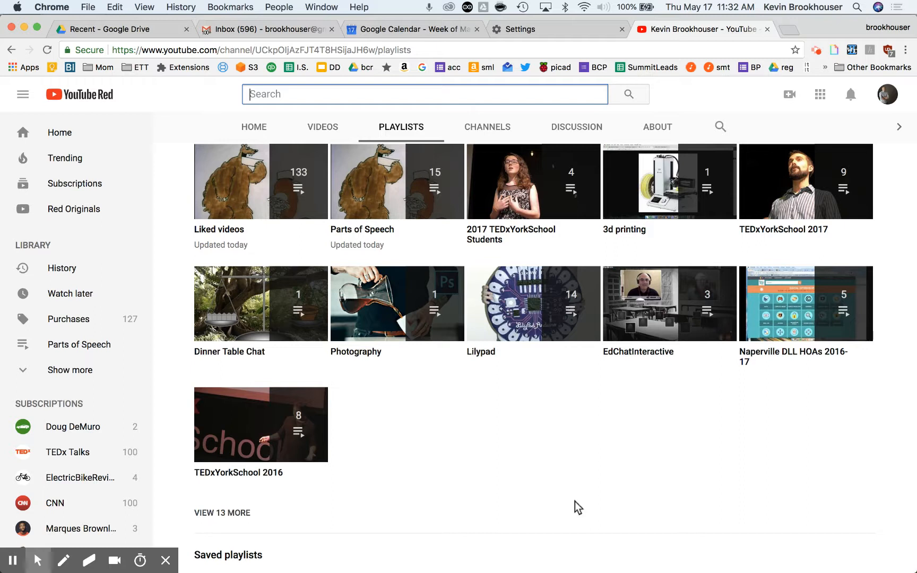